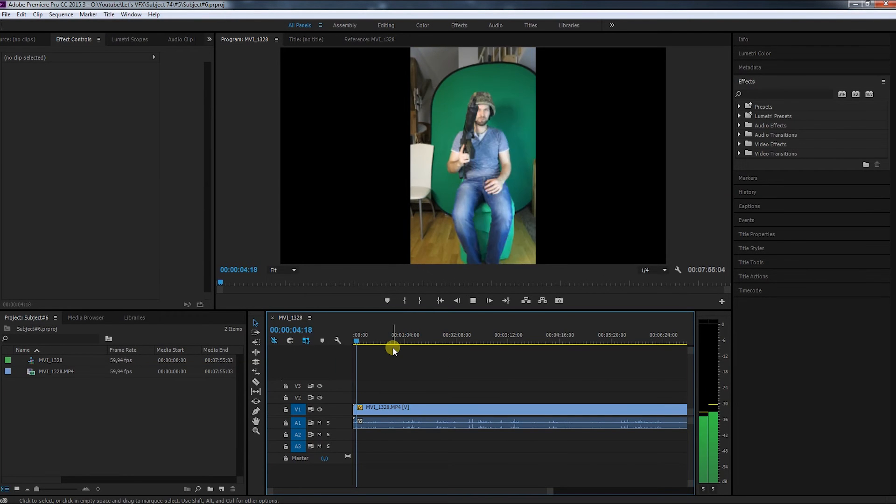
- Cut the MVI_1328 clip at the start and end of the first take with the Razor tool
left_click_drag(393, 342, 358, 343)
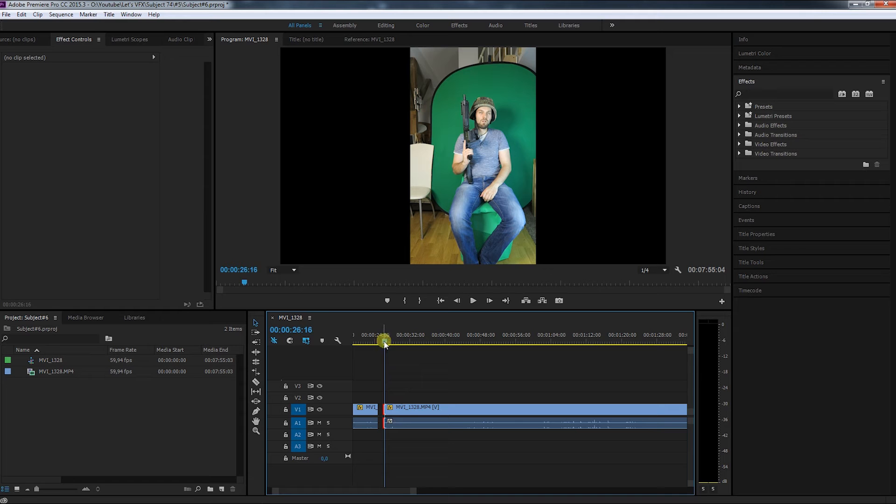
left_click_drag(385, 344, 398, 344)
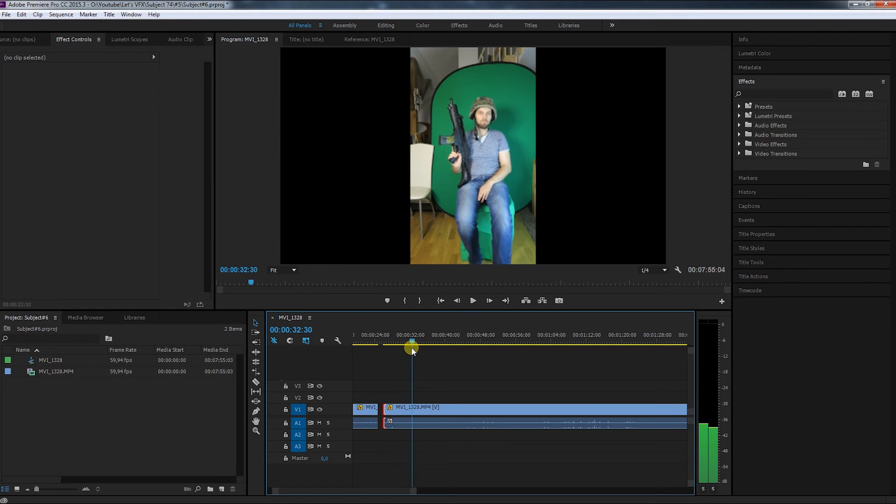
left_click(420, 408)
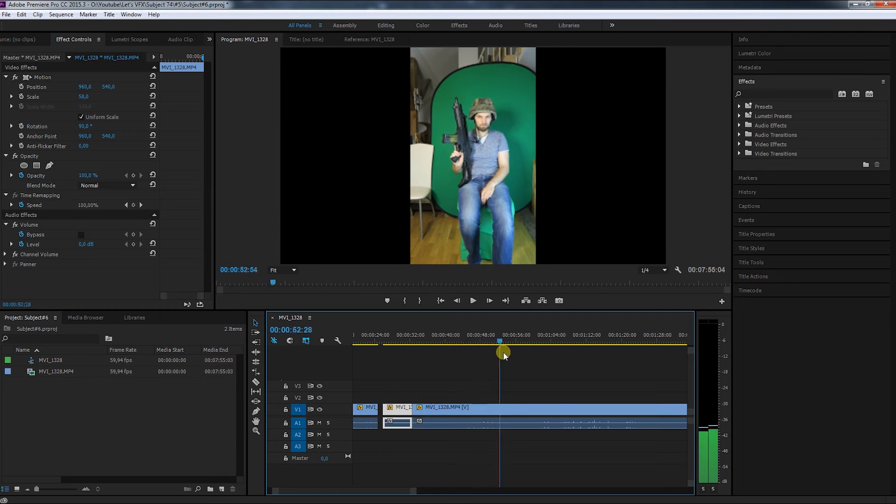
left_click_drag(501, 351, 472, 348)
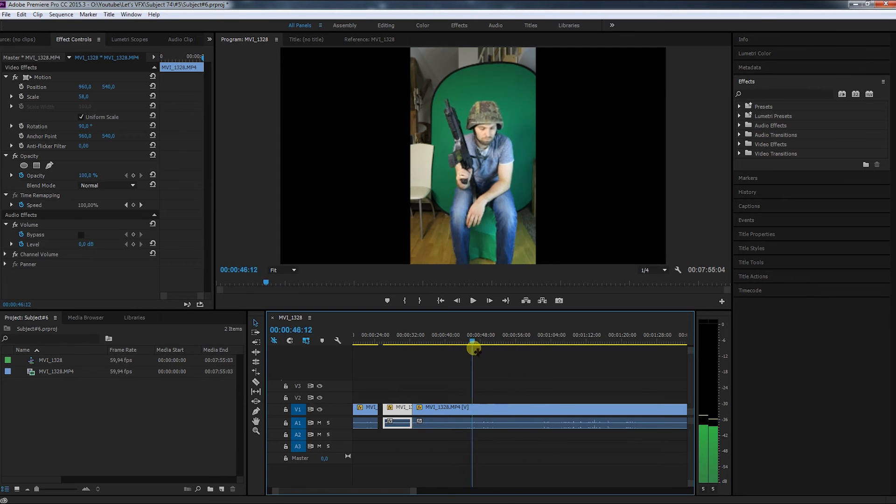
left_click(504, 408)
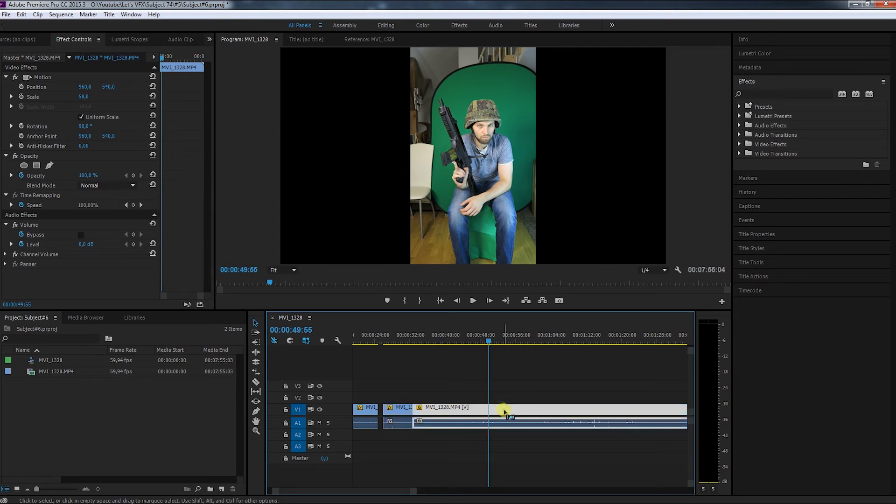
- Scrub ahead through the footage to locate the following take
left_click_drag(488, 348, 541, 348)
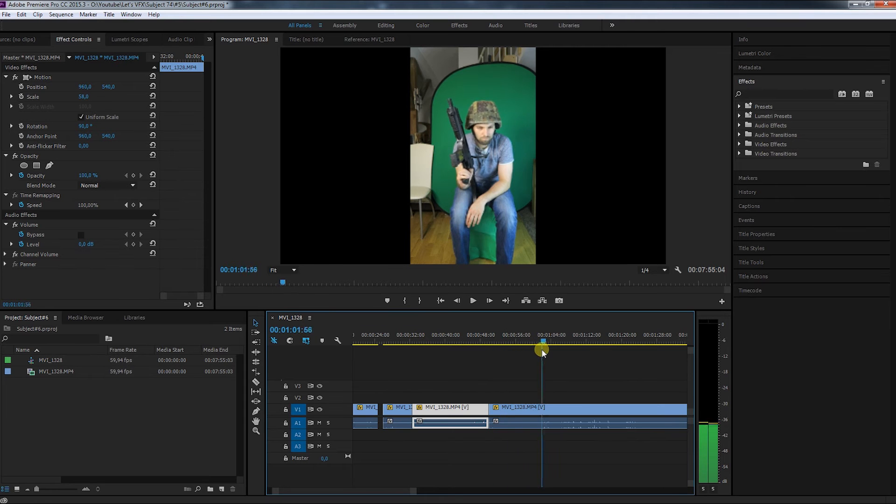
left_click_drag(543, 348, 538, 348)
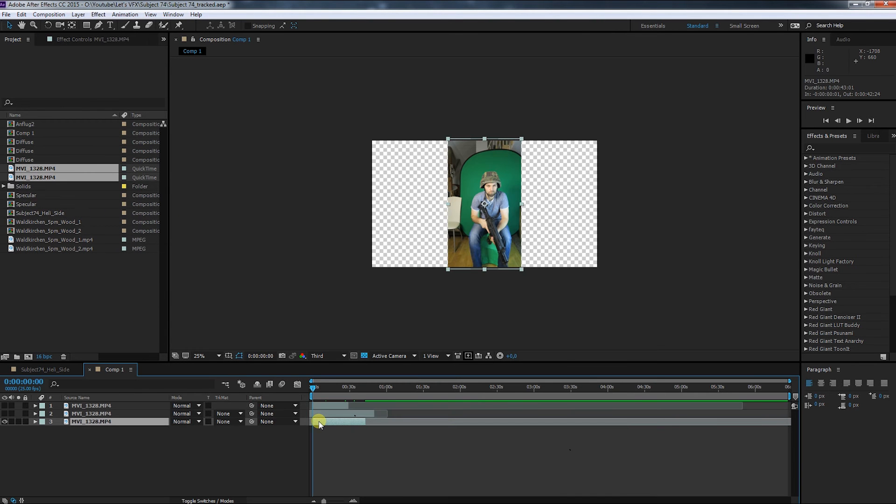
- Pre-compose the clip layer with all attributes into a composition named 1st Soldier
right_click(92, 421)
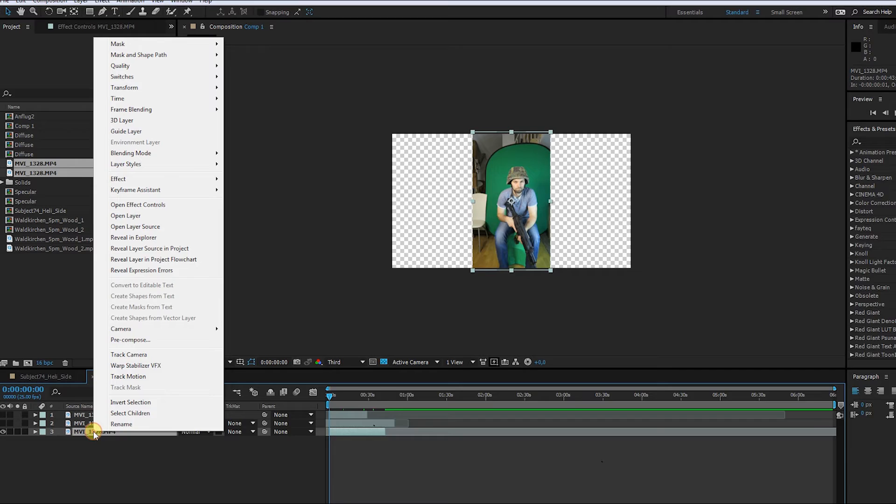
left_click(131, 340)
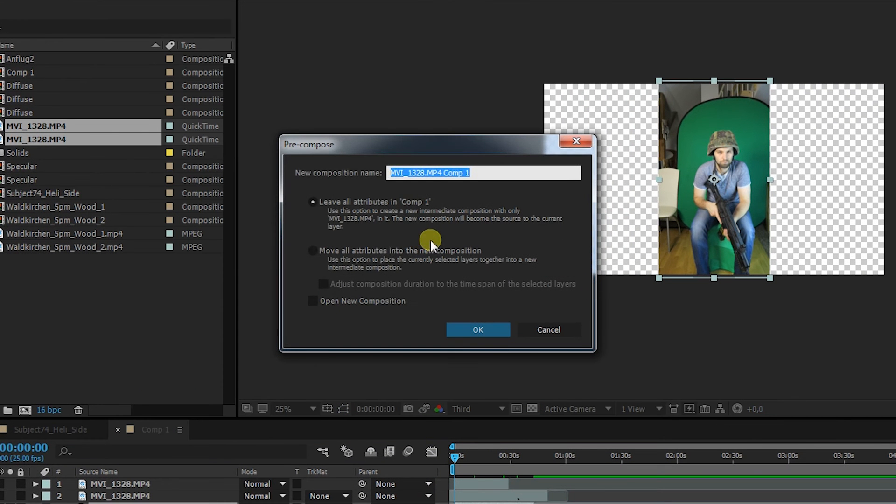
left_click(314, 250)
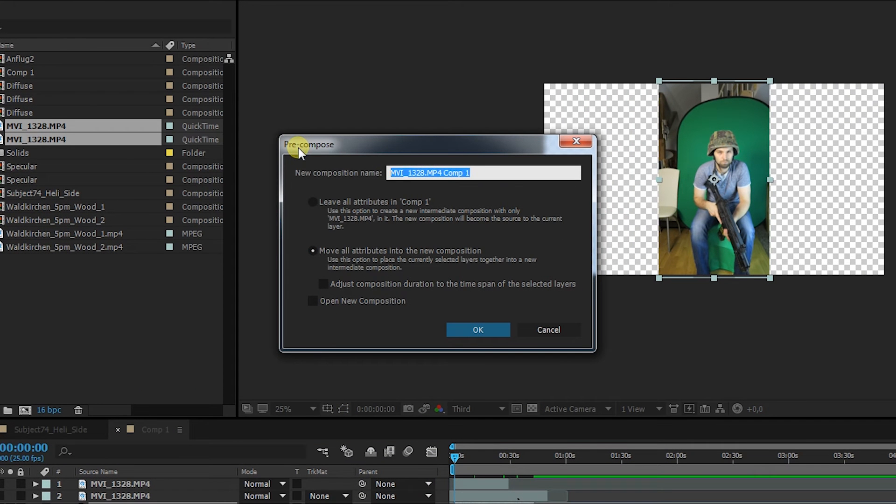
type("1st S")
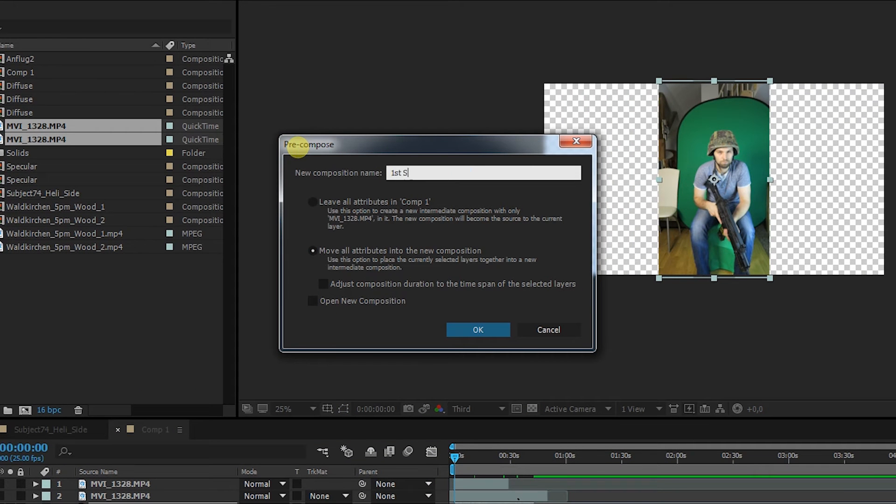
left_click(478, 329)
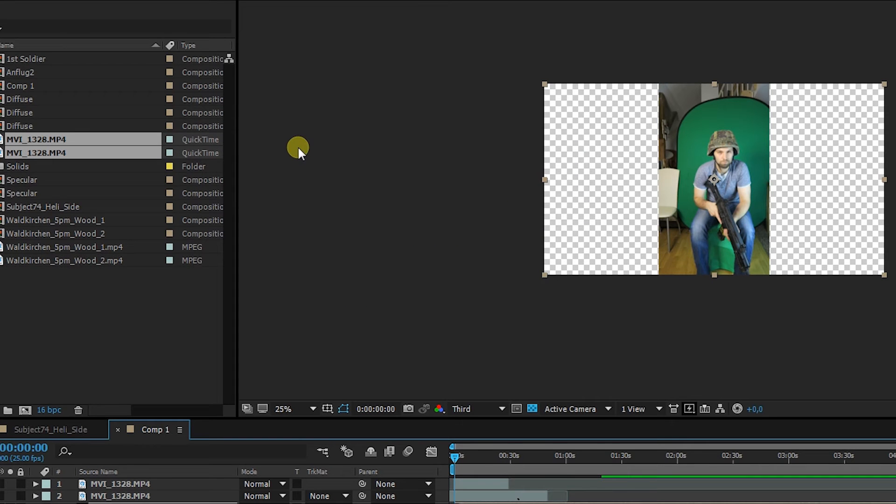
double_click(30, 124)
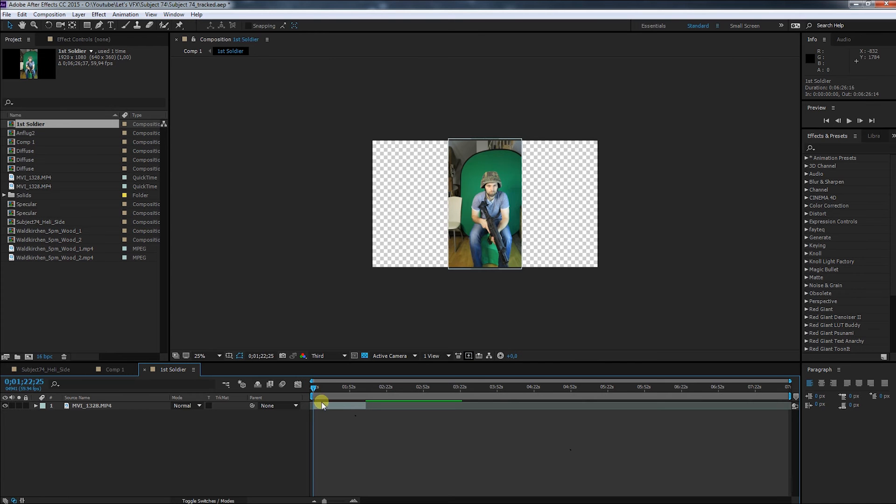
- Apply Keylight (1.2) to the soldier clip inside the 1st Soldier composition
left_click(92, 406)
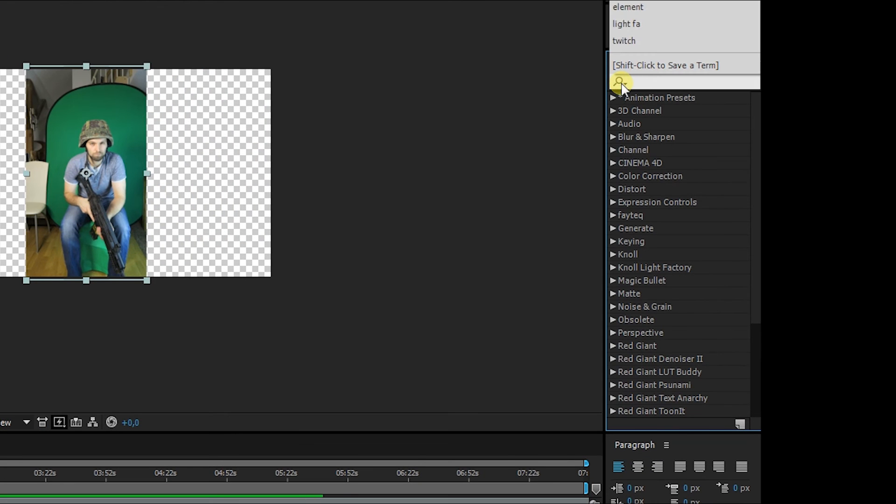
type("keylight")
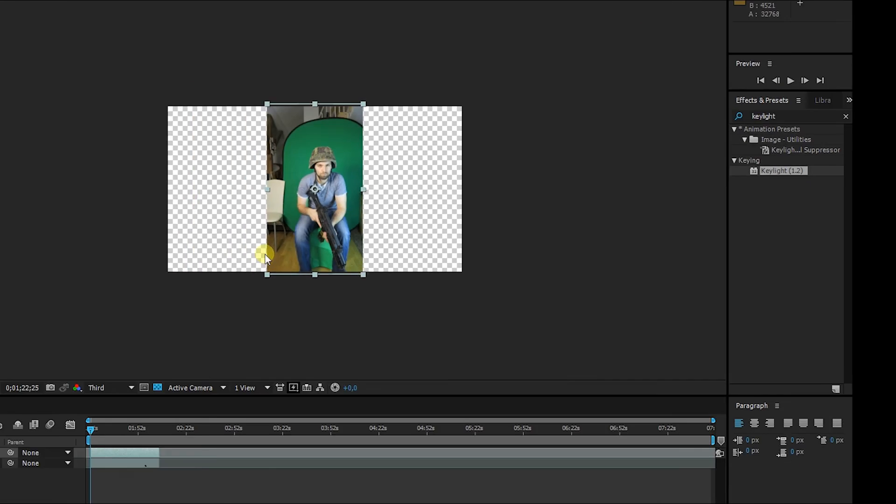
double_click(782, 170)
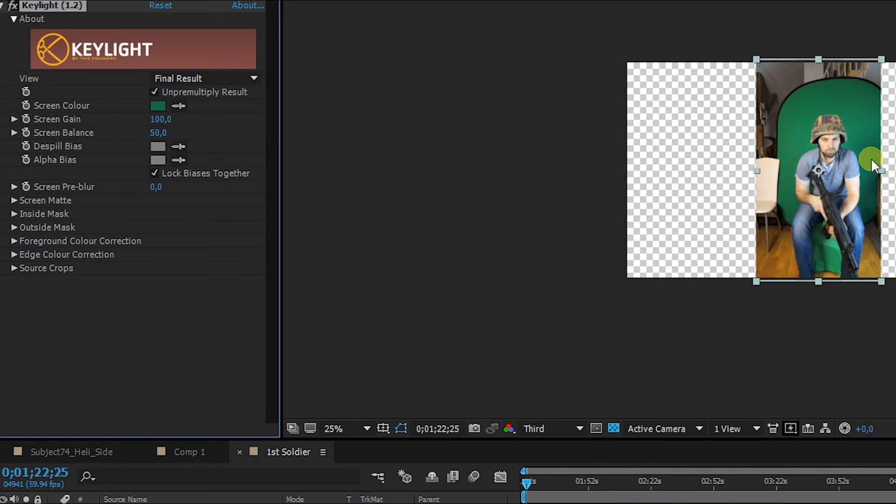
- View the Screen Matte, raise Screen Gain to 124 and adjust the clip white level
left_click(205, 78)
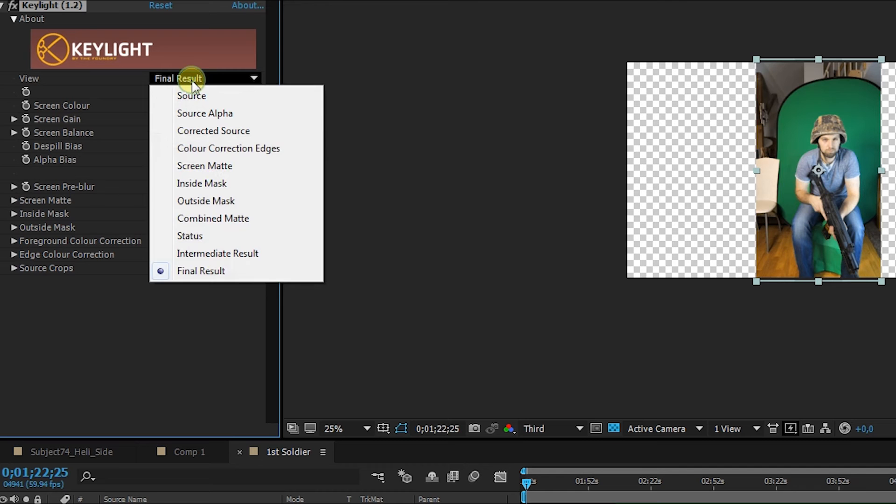
left_click(205, 166)
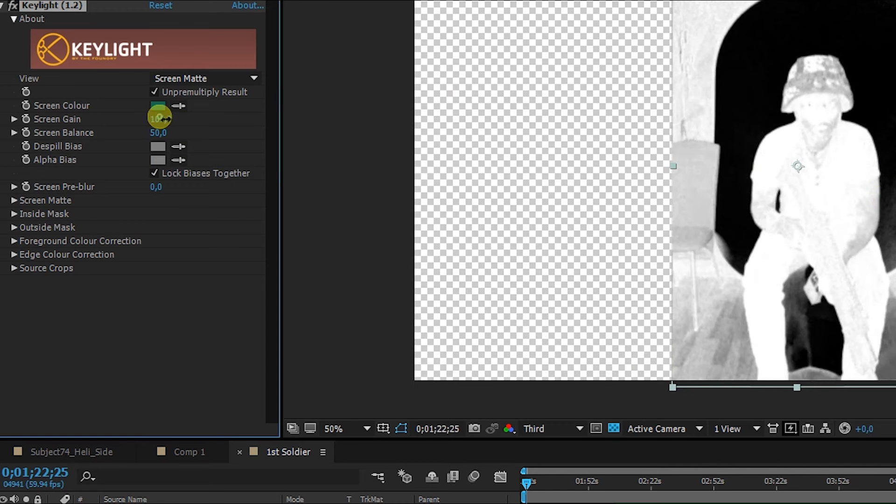
left_click_drag(158, 118, 184, 126)
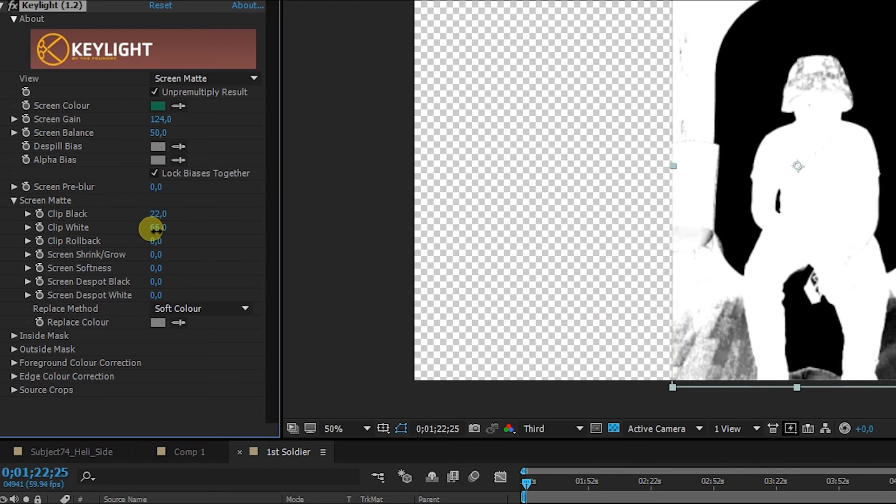
left_click_drag(154, 227, 880, 257)
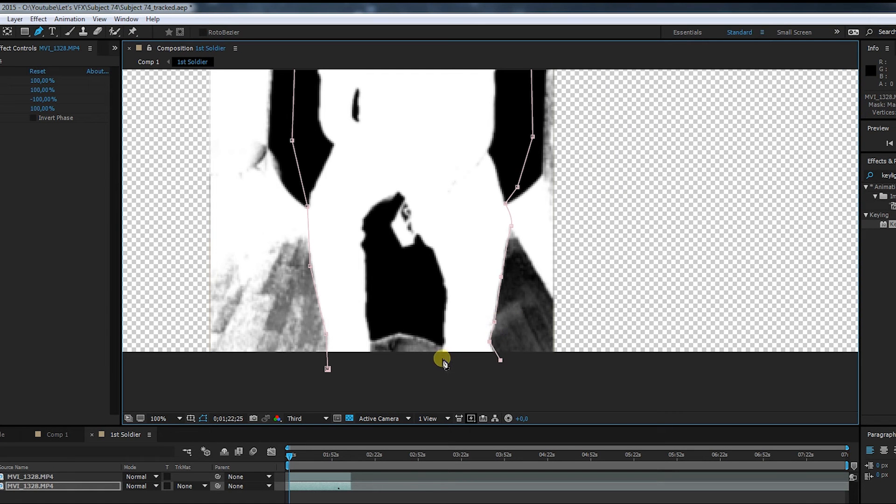
- Reshape the mask vertices around the soldier's legs and lower body
left_click_drag(442, 360, 403, 336)
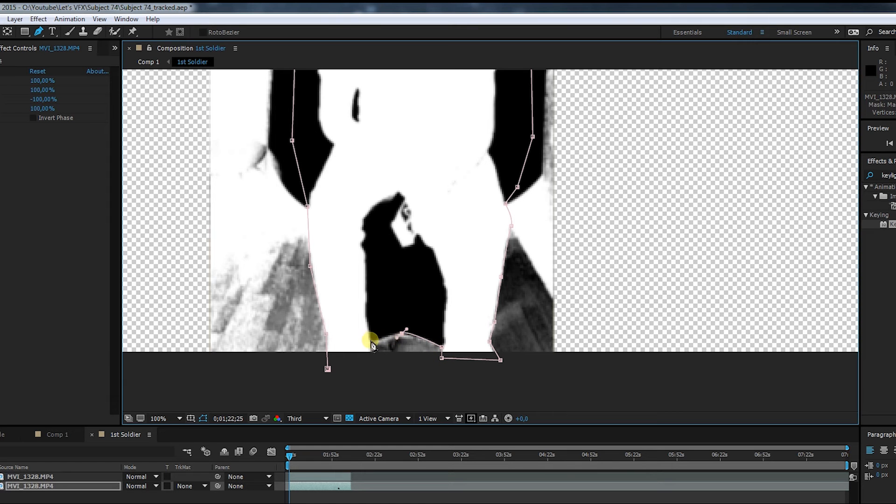
left_click_drag(388, 343, 400, 319)
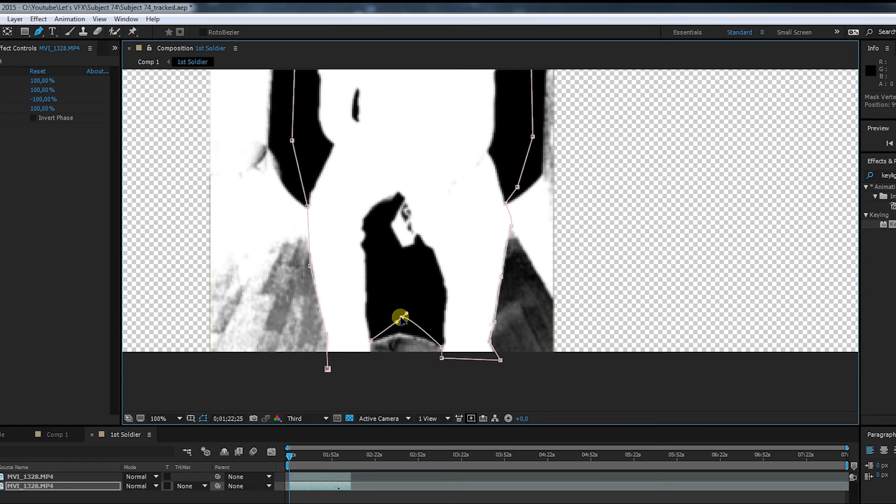
left_click_drag(400, 319, 371, 355)
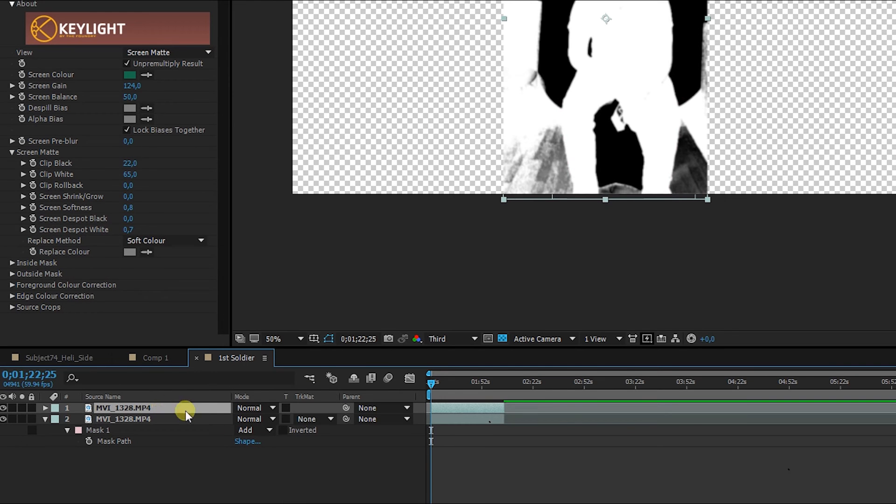
- Set layer 2's track matte to Luma Matte "MVI_1328.MP4" so the soldier is cut out
left_click(313, 419)
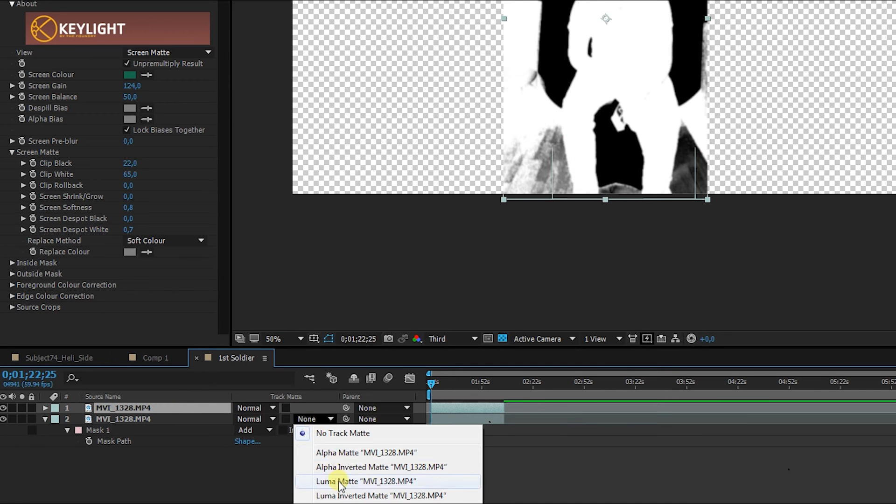
left_click(366, 481)
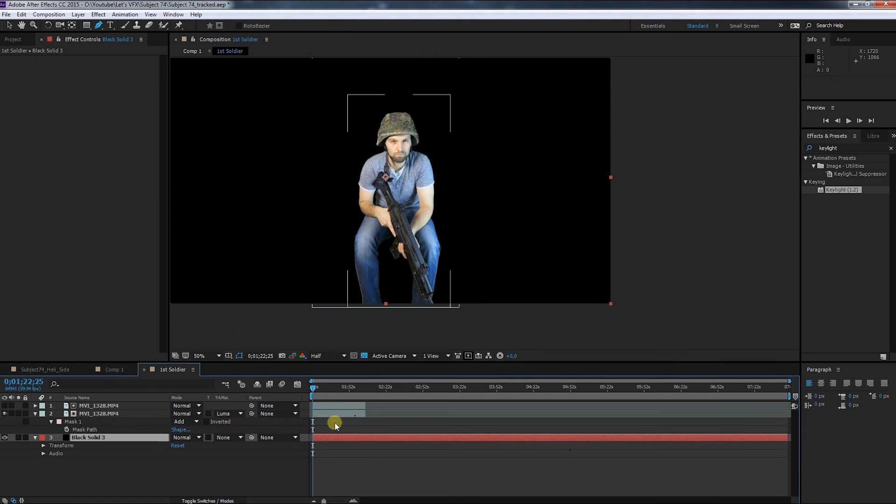
left_click(98, 413)
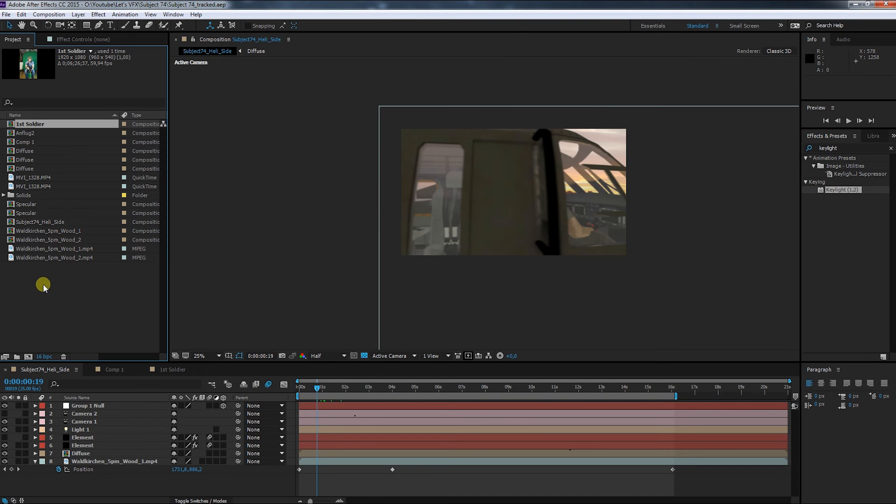
- Split the viewer into 2 Views - Horizontal and scrub through the camera move
double_click(30, 124)
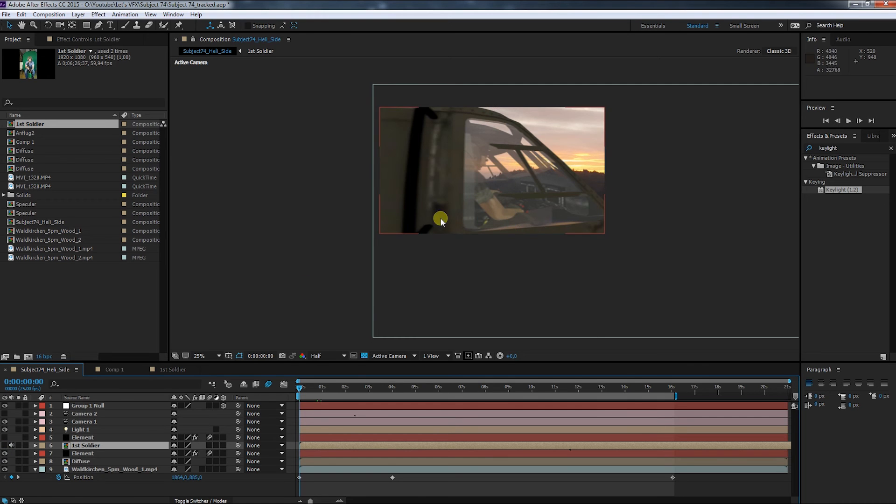
left_click(431, 356)
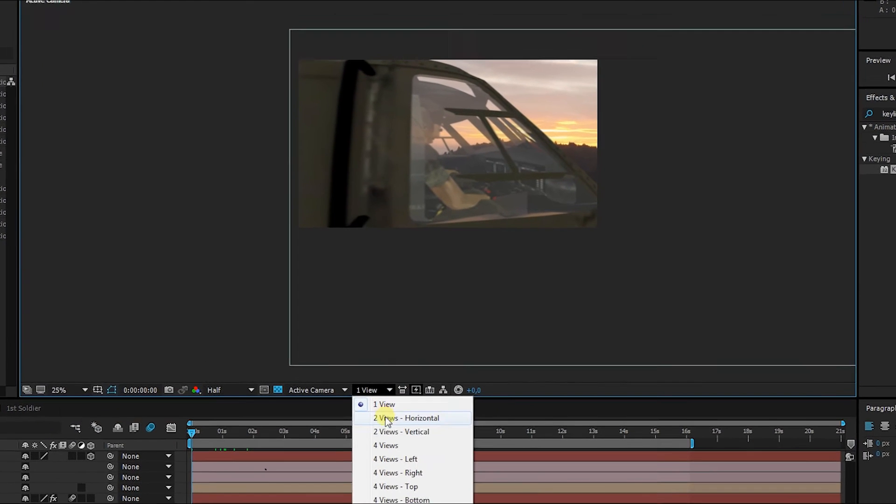
left_click(406, 418)
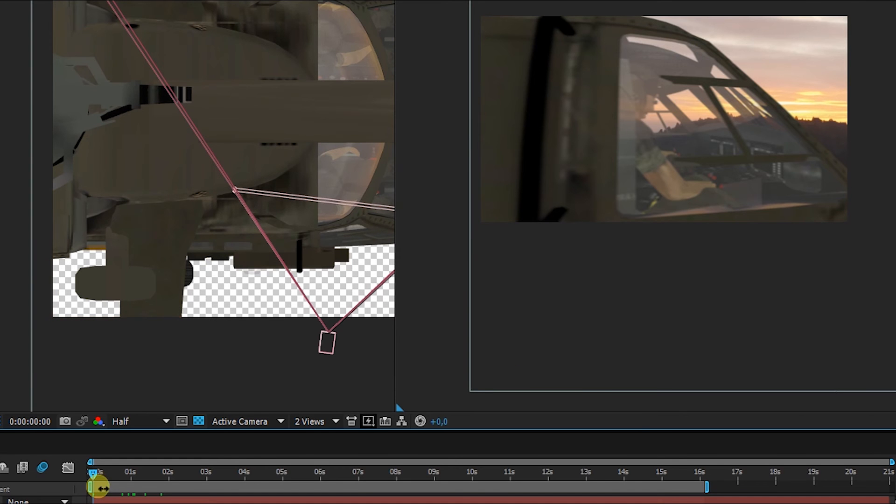
left_click_drag(94, 486, 108, 486)
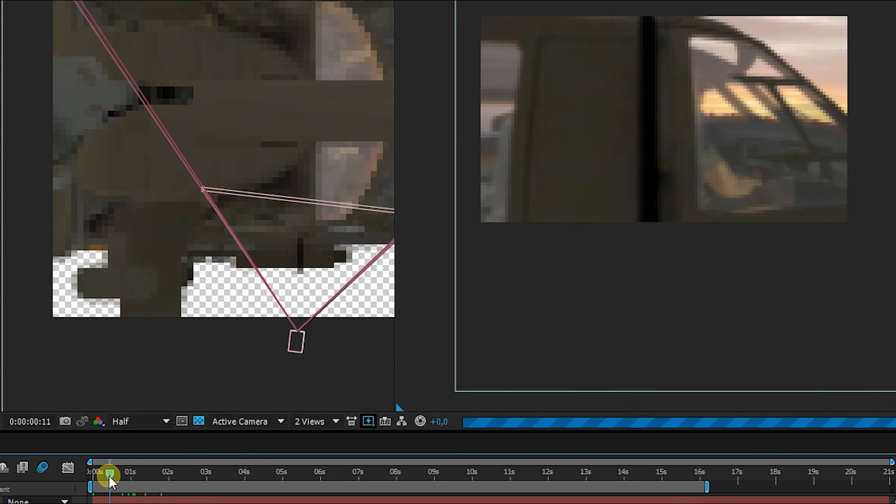
left_click_drag(109, 474, 123, 474)
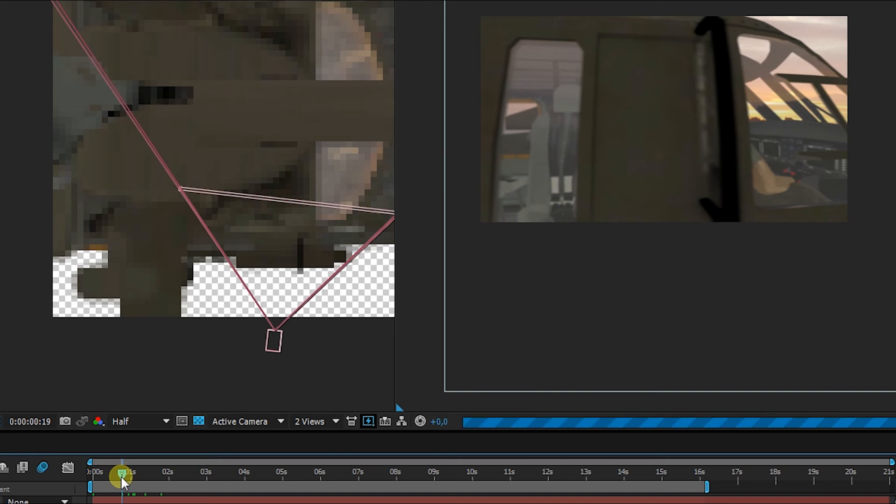
left_click_drag(121, 474, 133, 474)
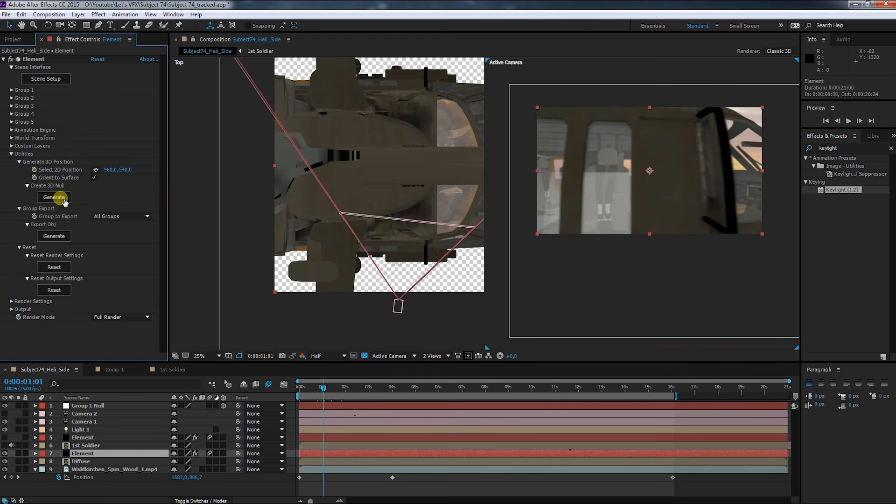
- Generate an Element 3D null and move it inside the helicopter cabin in Top view
left_click(53, 196)
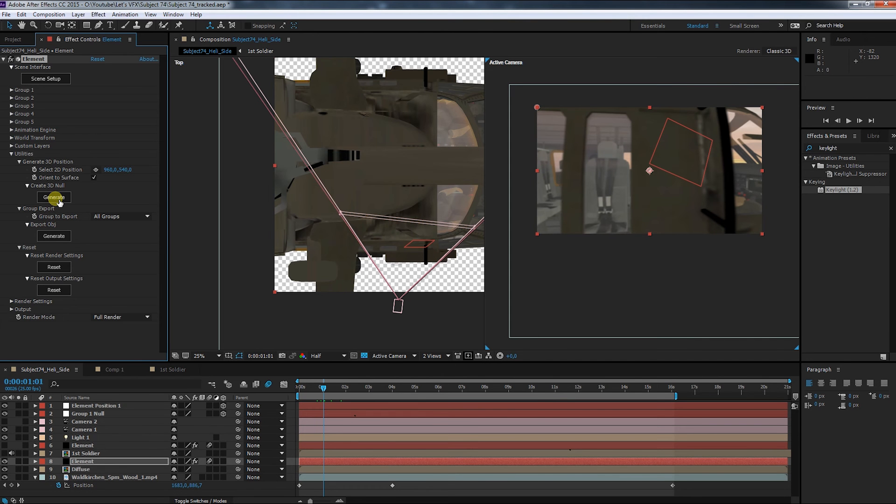
left_click(54, 197)
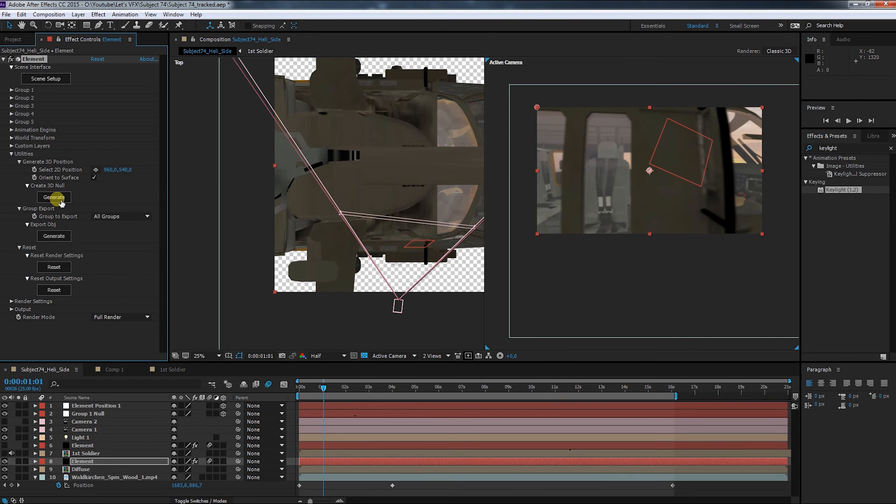
mouse_move(265, 216)
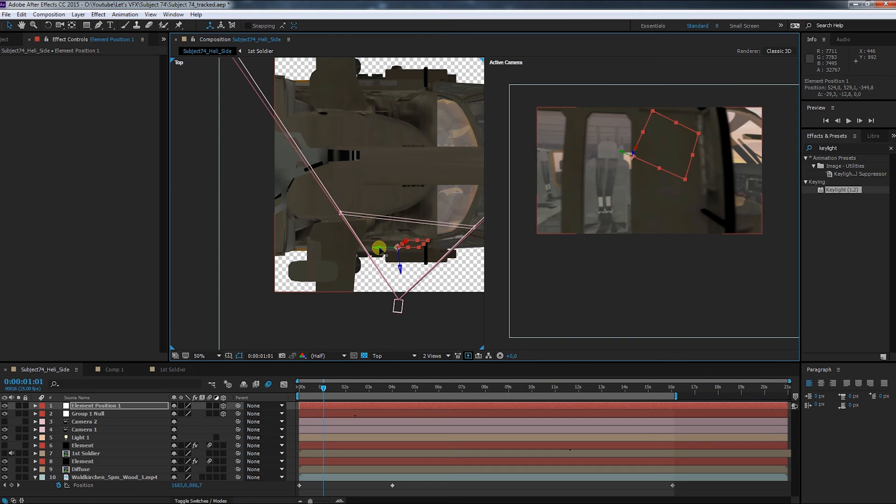
left_click_drag(378, 246, 379, 264)
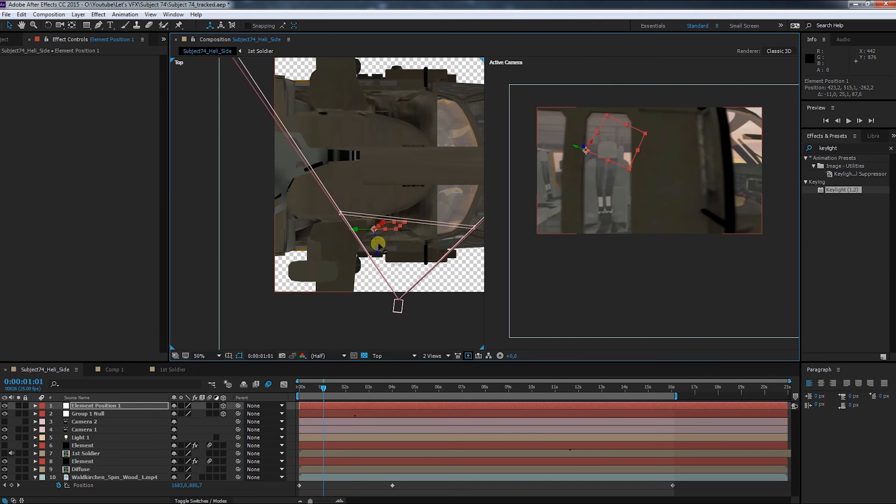
left_click_drag(379, 245, 376, 229)
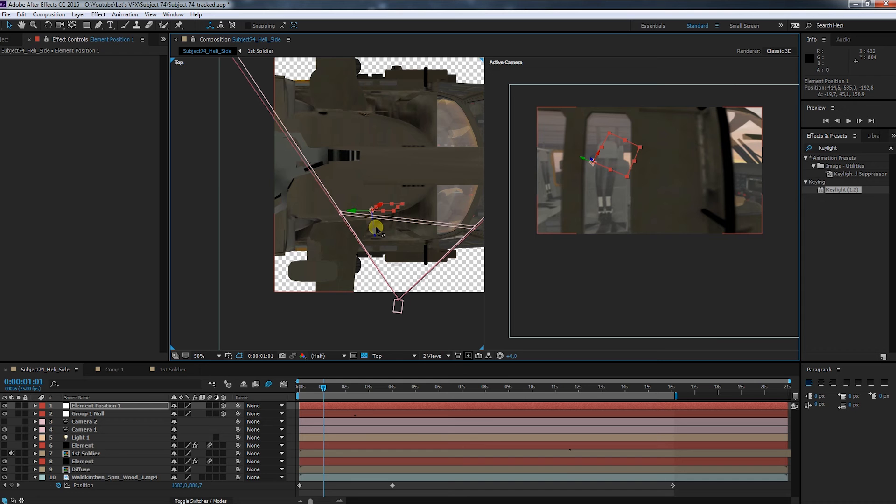
left_click_drag(376, 227, 374, 210)
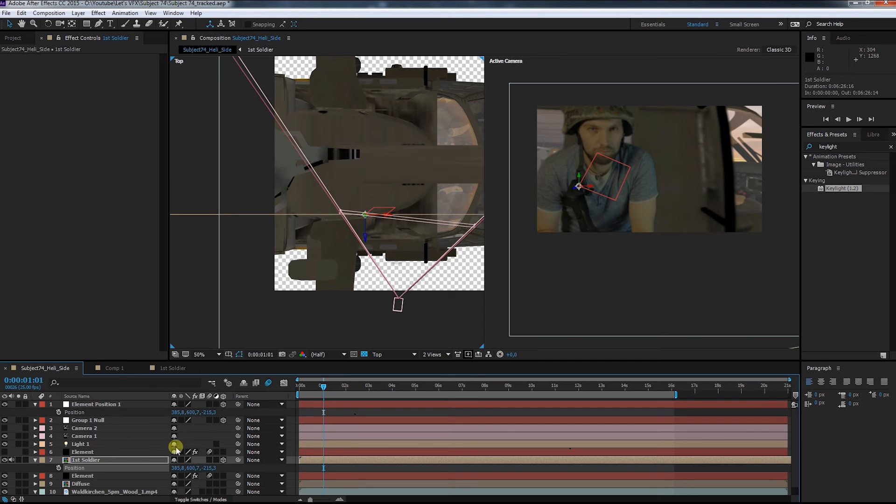
mouse_move(365, 316)
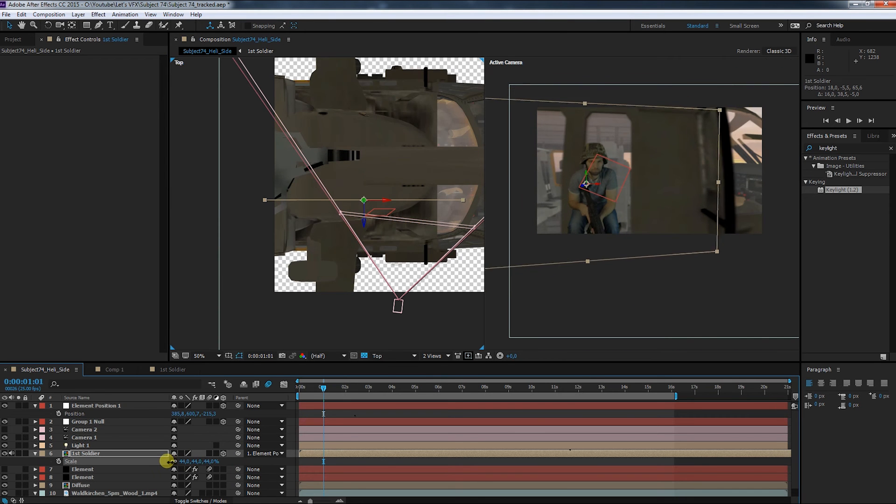
- Scale the soldier to 44%, nudge him into the cabin and scrub to check placement
left_click_drag(183, 461, 166, 461)
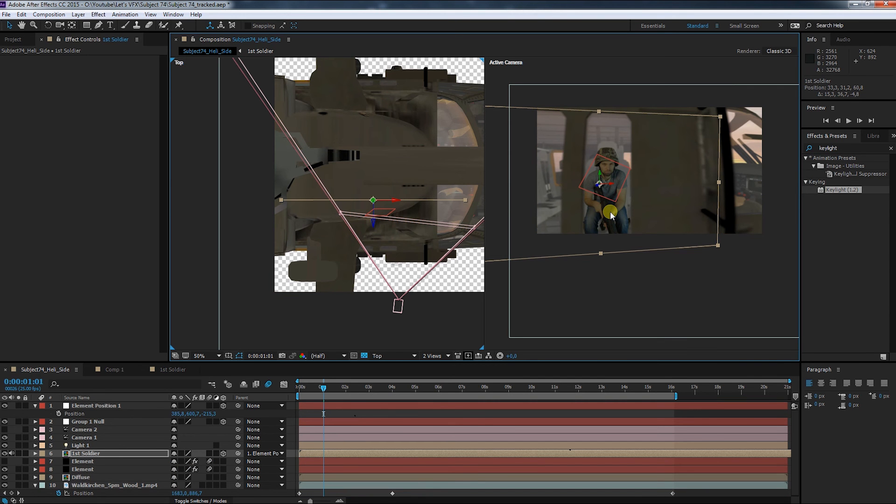
left_click_drag(322, 387, 310, 387)
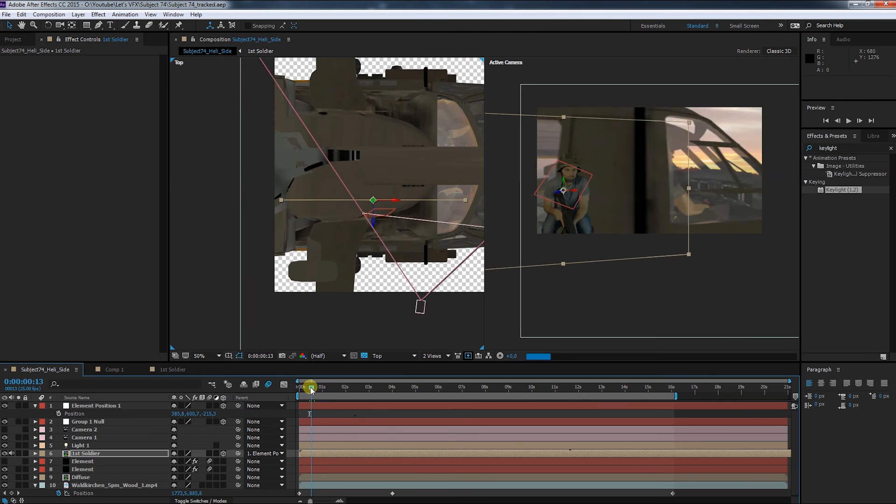
left_click_drag(312, 387, 320, 387)
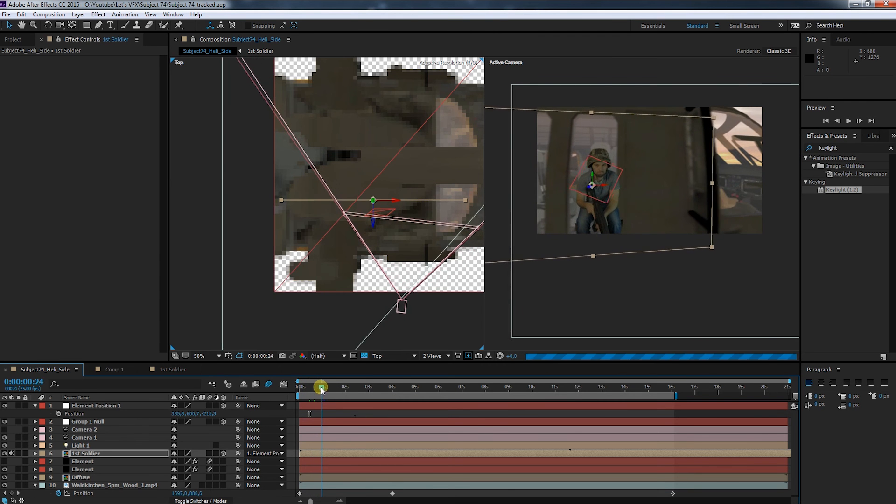
left_click_drag(320, 387, 330, 387)
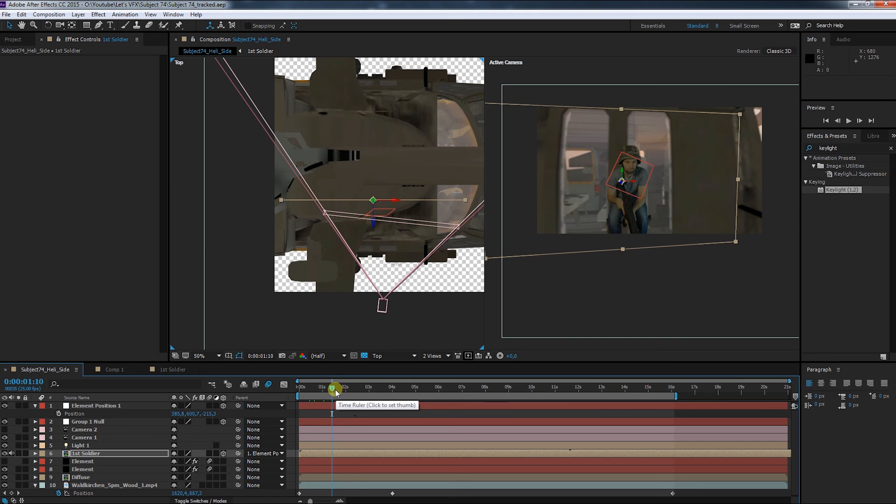
mouse_move(372, 350)
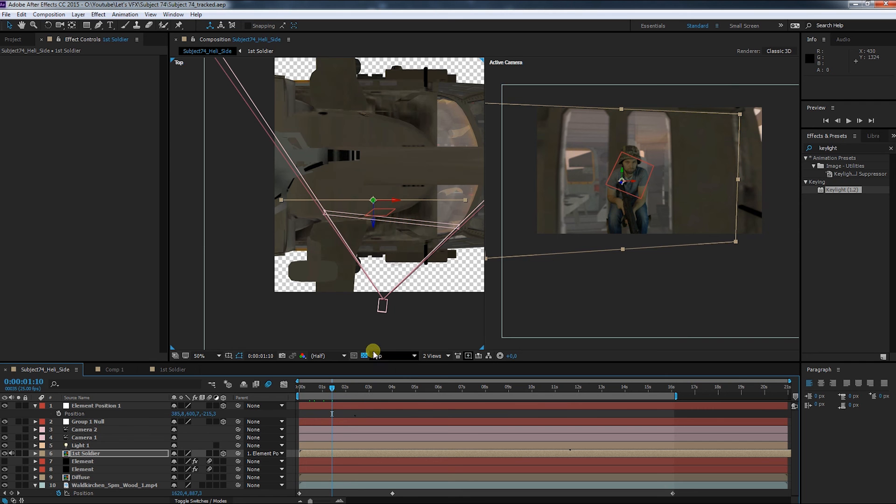
mouse_move(365, 356)
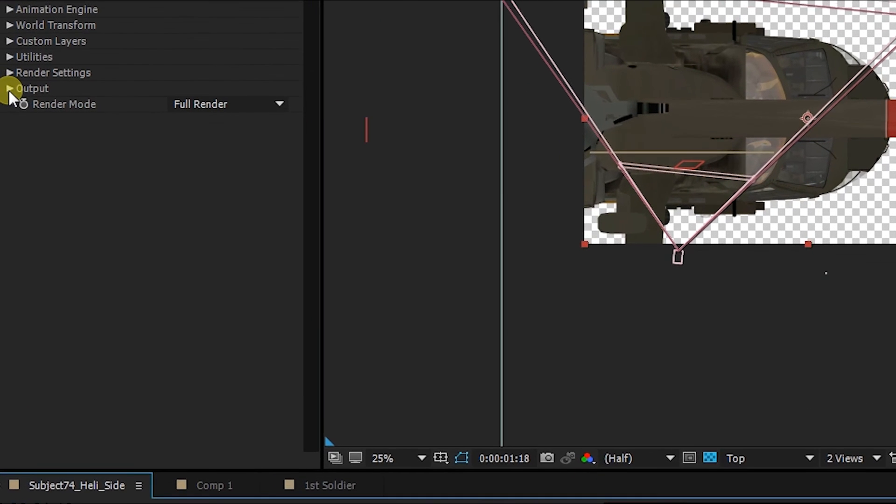
- Set the duplicate Element layer's Output Show to Z Depth and hide the depth pass layer
left_click(9, 89)
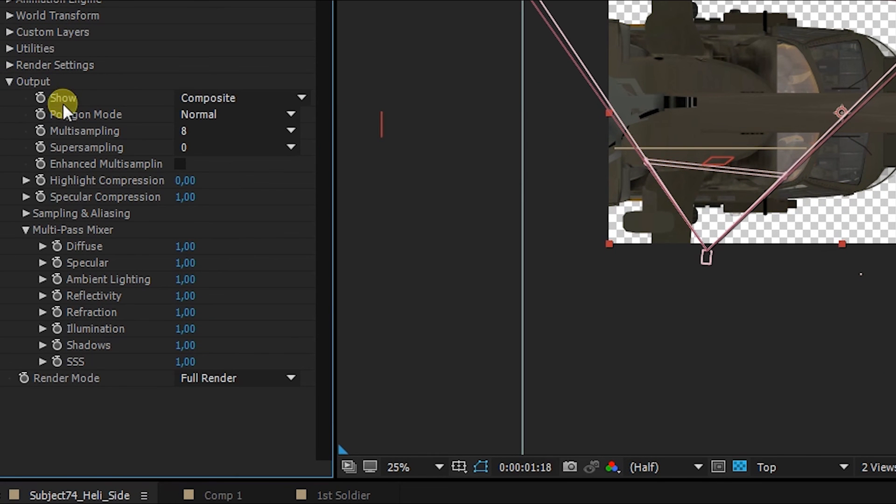
left_click(240, 98)
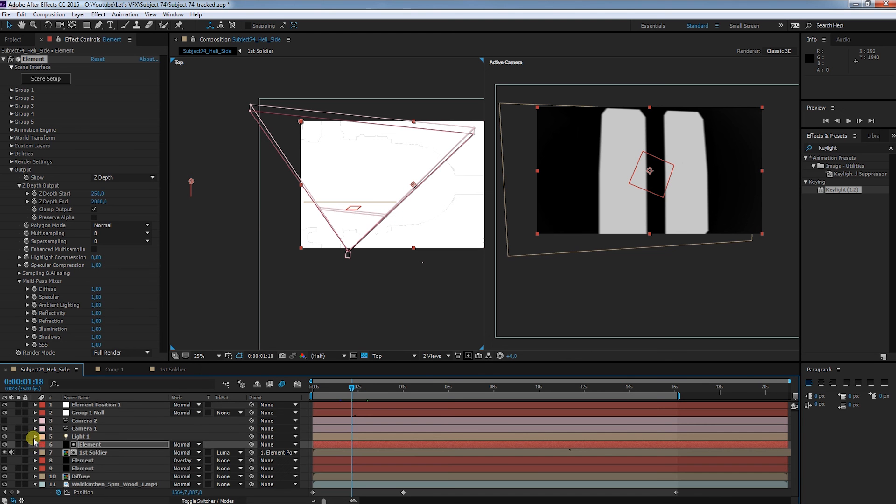
left_click(93, 452)
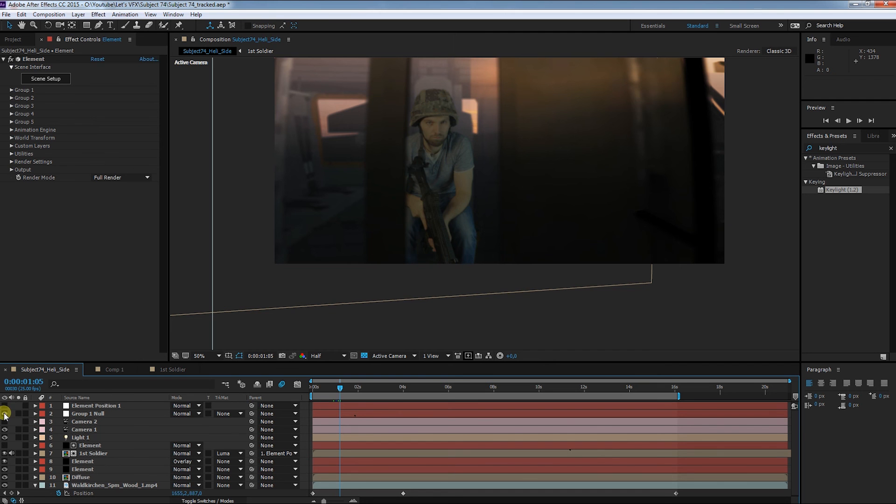
- Switch the viewer back to 1 View with the Active Camera
left_click(198, 355)
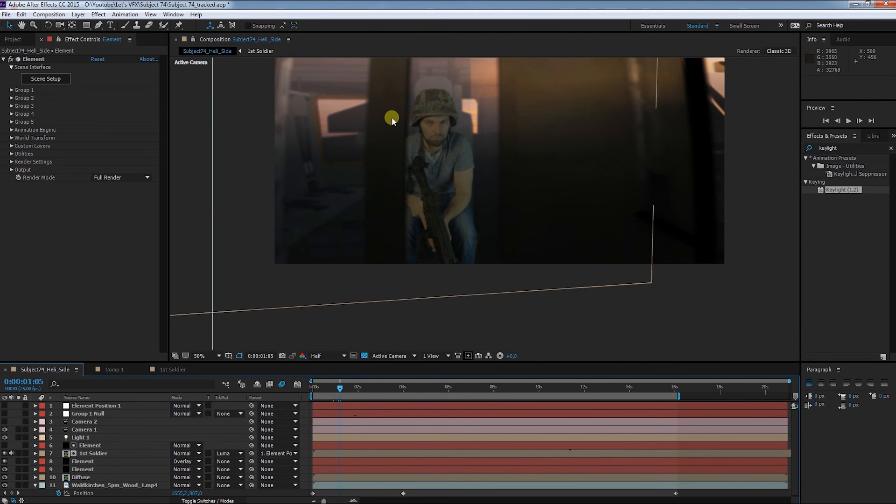
mouse_move(457, 144)
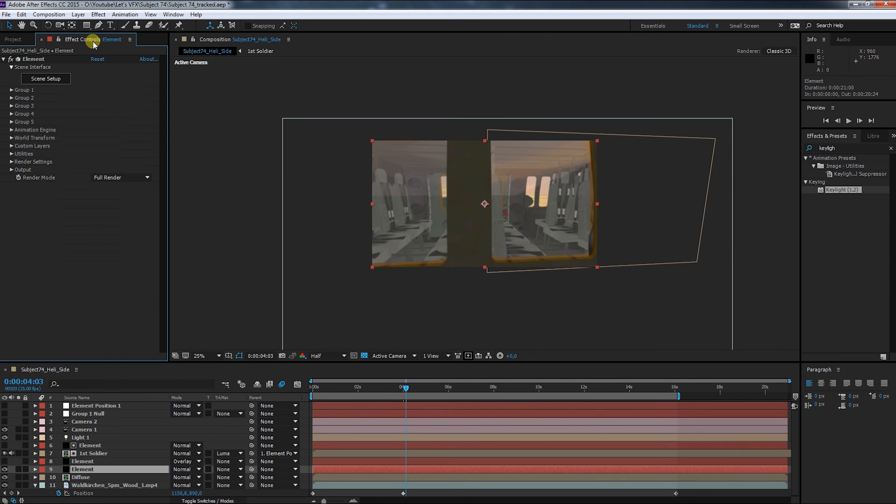
- Add 2nd Soldier flipped horizontally, position its null in the cabin and scale it down
left_click(12, 154)
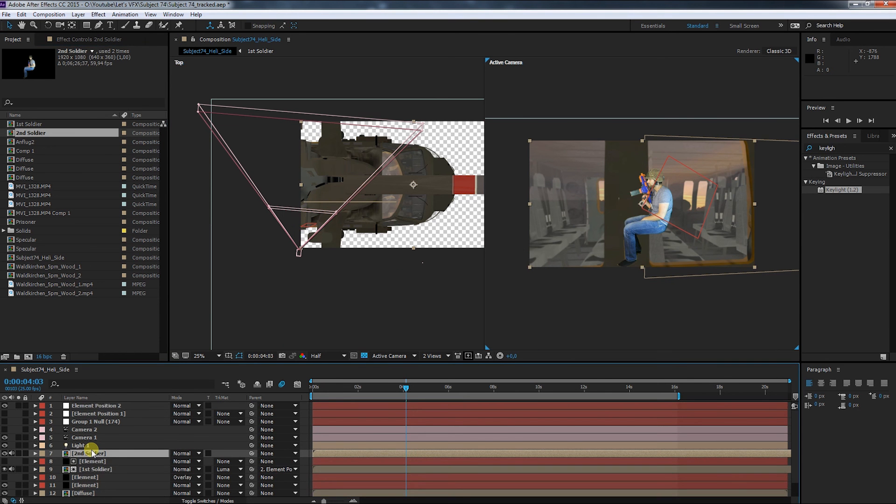
left_click(78, 14)
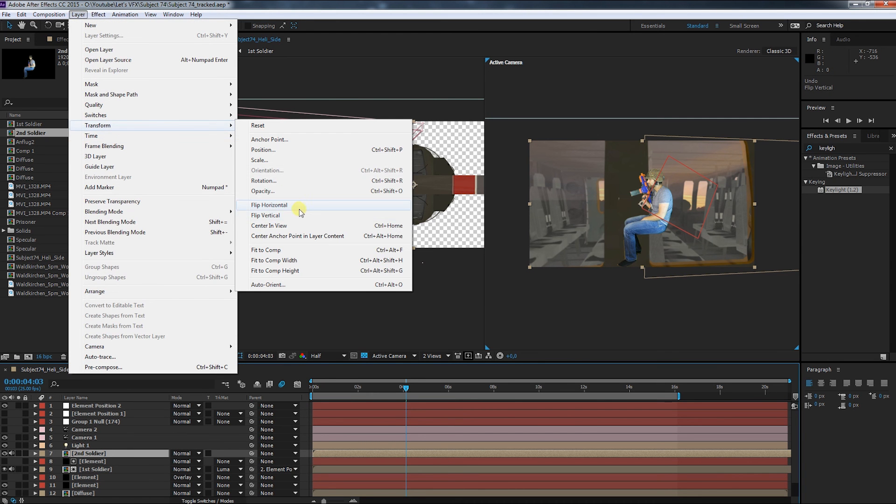
left_click(265, 215)
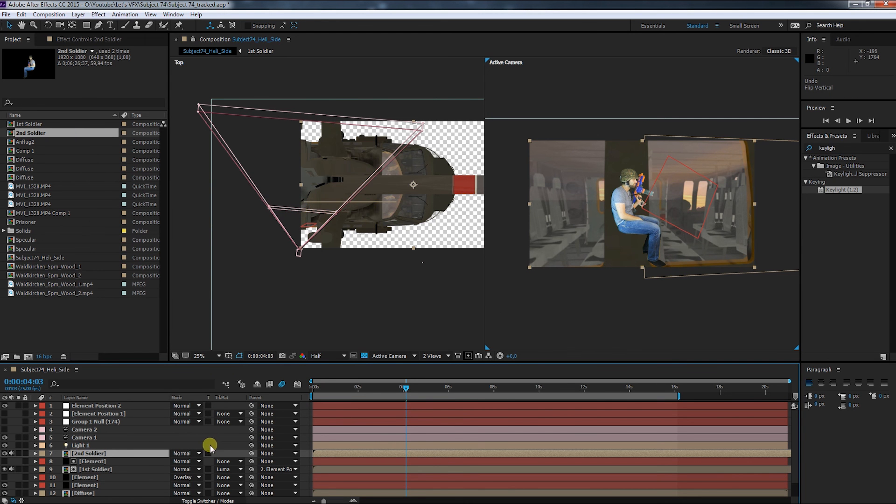
left_click(95, 405)
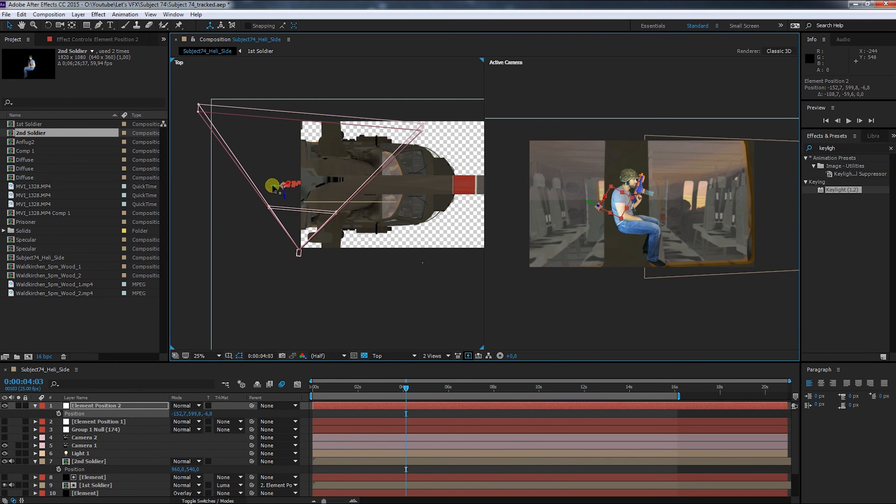
left_click_drag(275, 186, 275, 180)
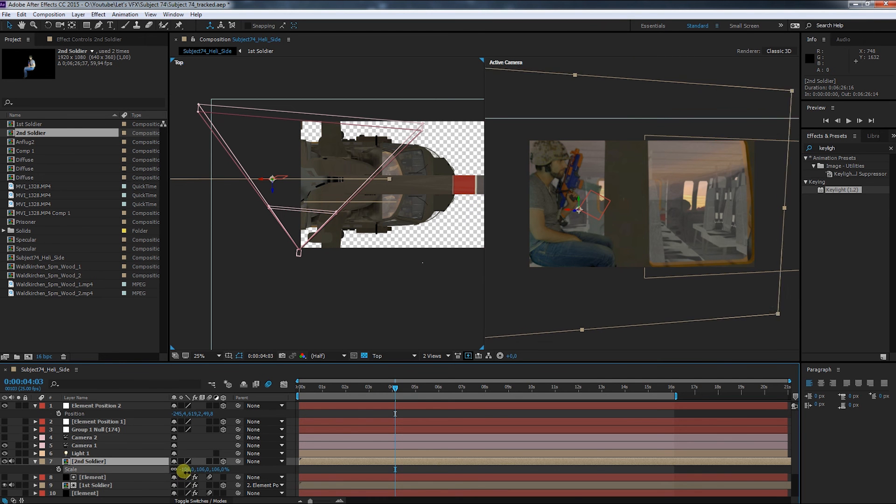
left_click_drag(204, 470, 211, 475)
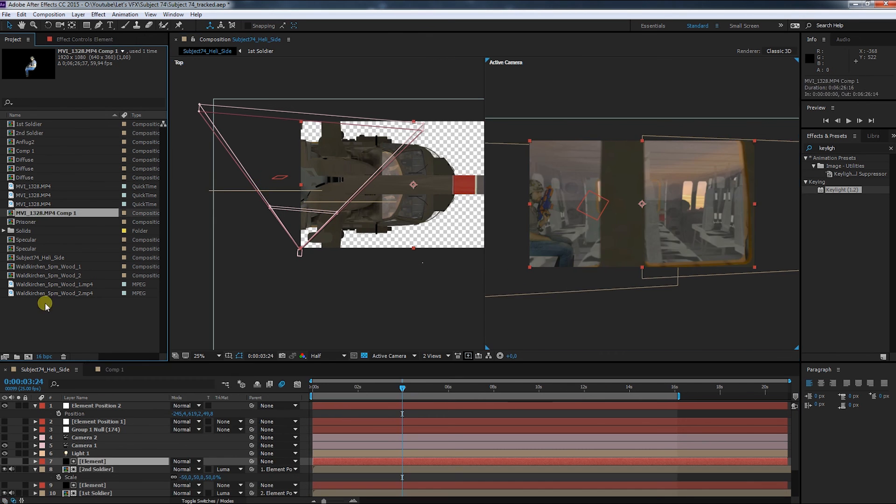
- Bring the next soldier item from the Project panel into the scene
right_click(105, 461)
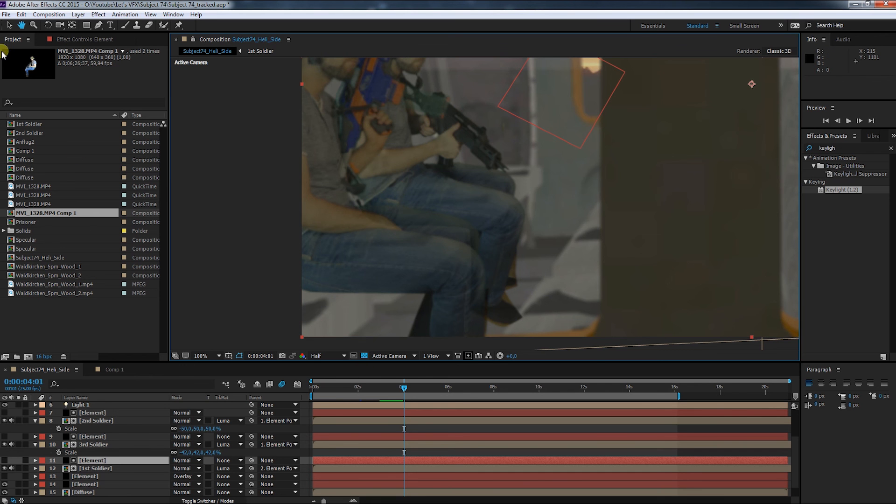
left_click(95, 421)
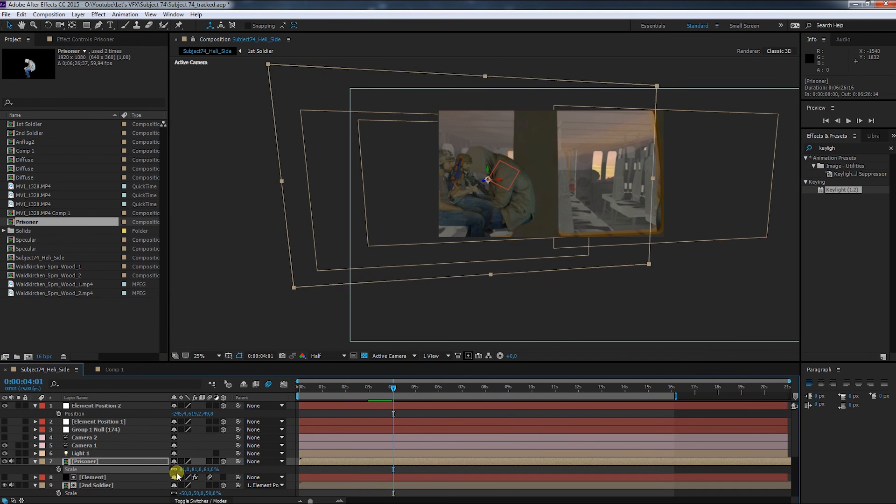
- Scale the Prisoner to fit the cabin and set its Track Matte to Luma Matte from the depth pass
left_click_drag(199, 468, 183, 468)
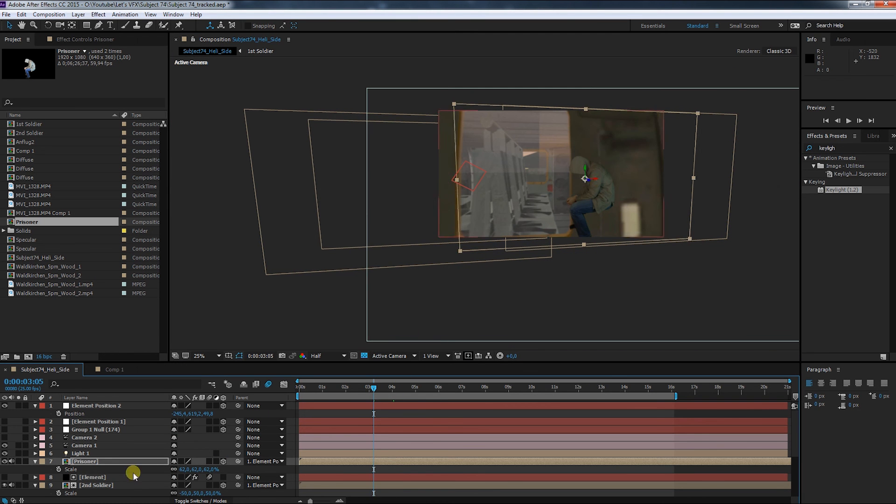
left_click(223, 469)
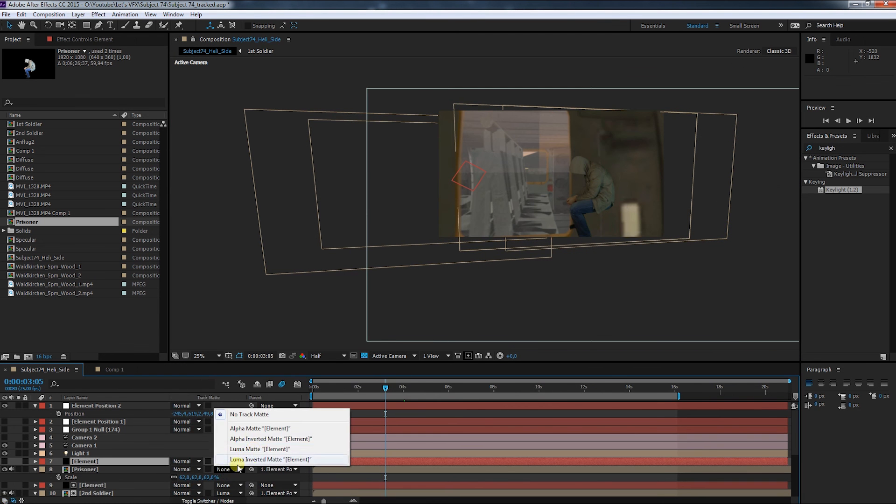
left_click(274, 459)
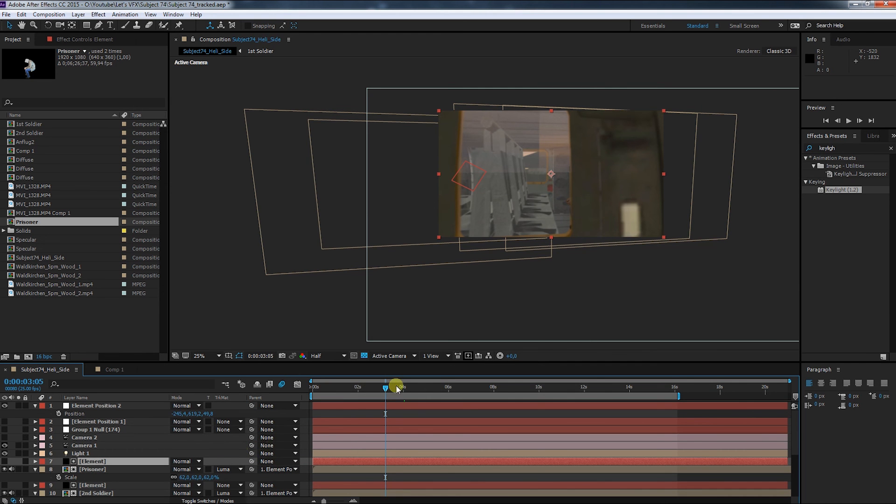
- Scrub through the shot to verify the occlusion, save the project and return to the start
left_click_drag(396, 387, 404, 391)
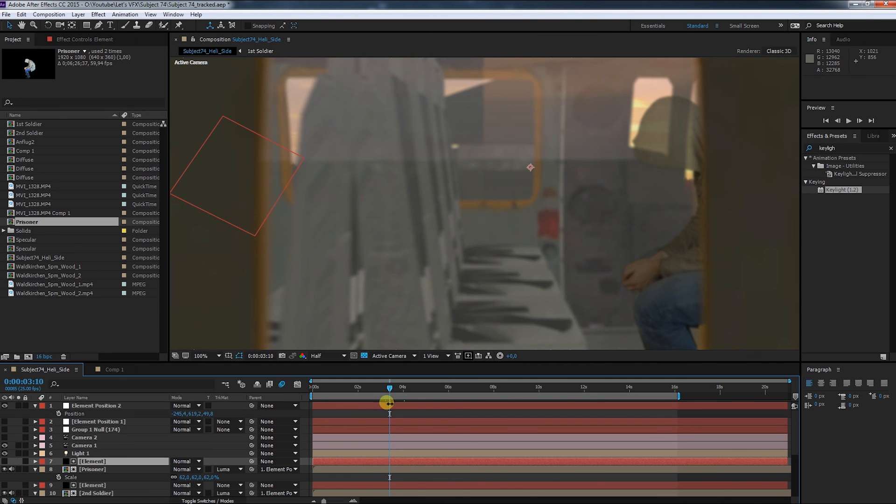
key("ctrl+s")
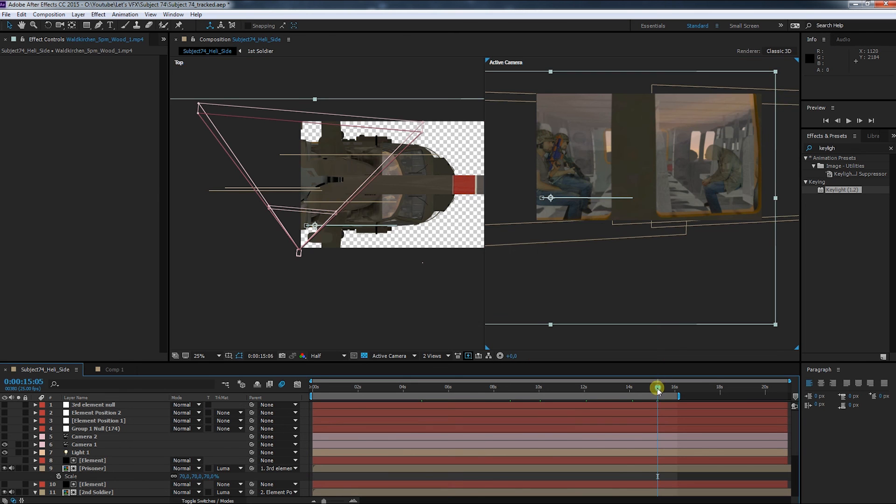
left_click_drag(656, 389, 325, 388)
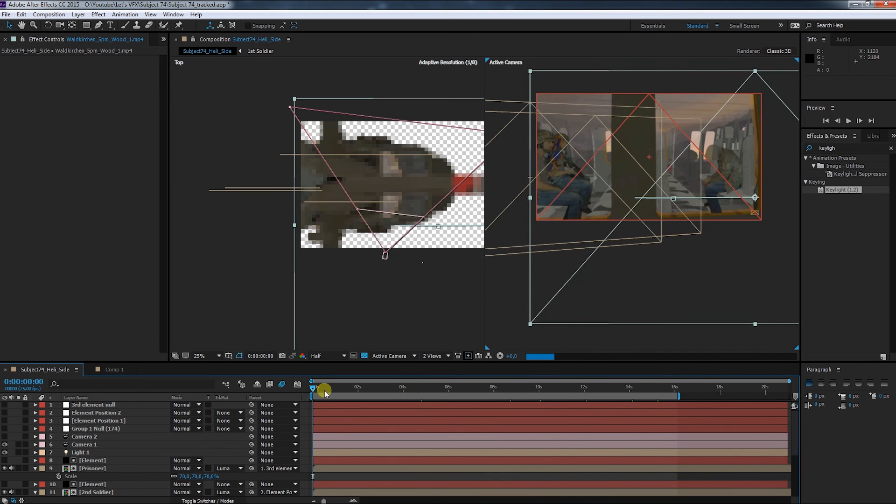